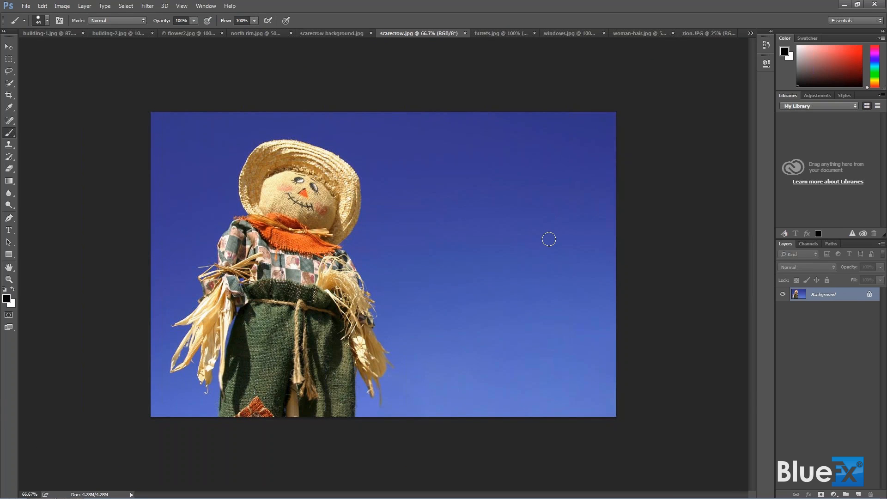
{"action": "mouse_move", "coordinate": [2, 139]}
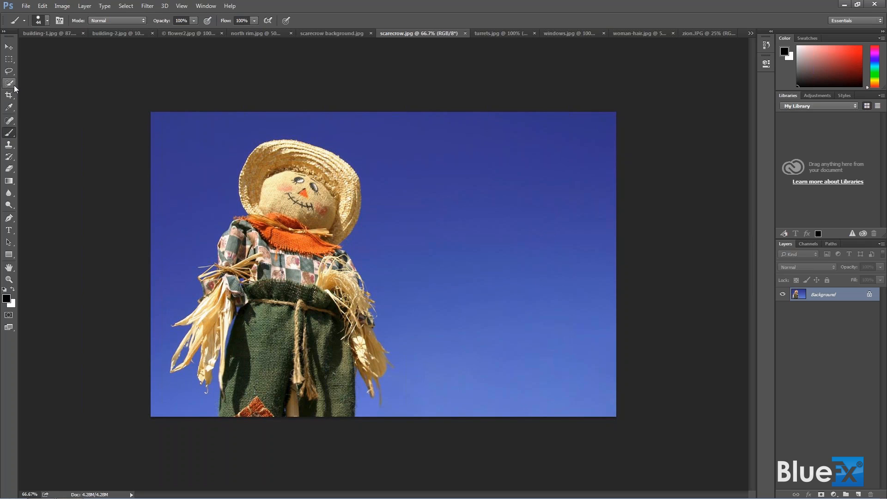
{"action": "mouse_move", "coordinate": [10, 84]}
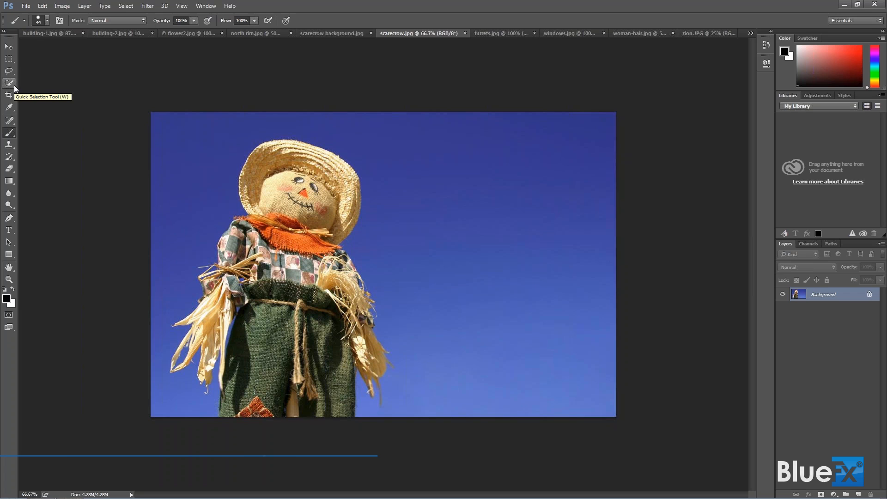
Step: Activate the Magic Wand with tolerance 32, anti-alias and contiguous sampling
{"action": "left_click", "coordinate": [9, 82]}
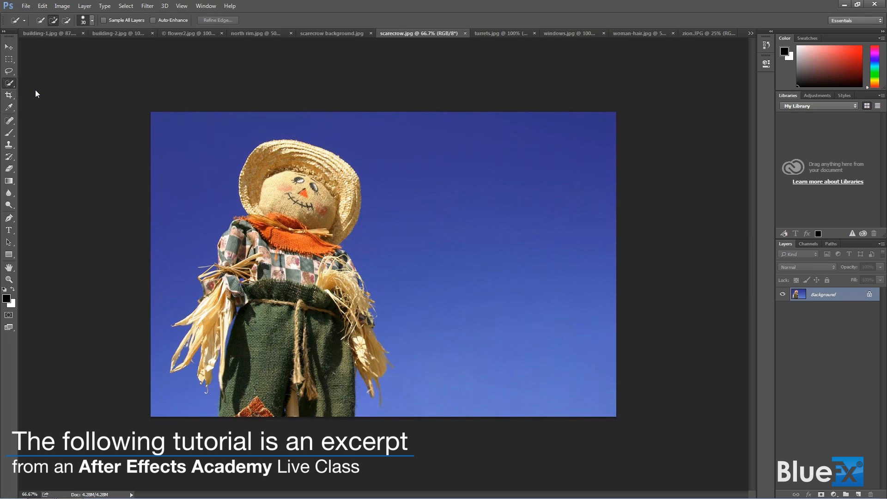
{"action": "left_click", "coordinate": [9, 82]}
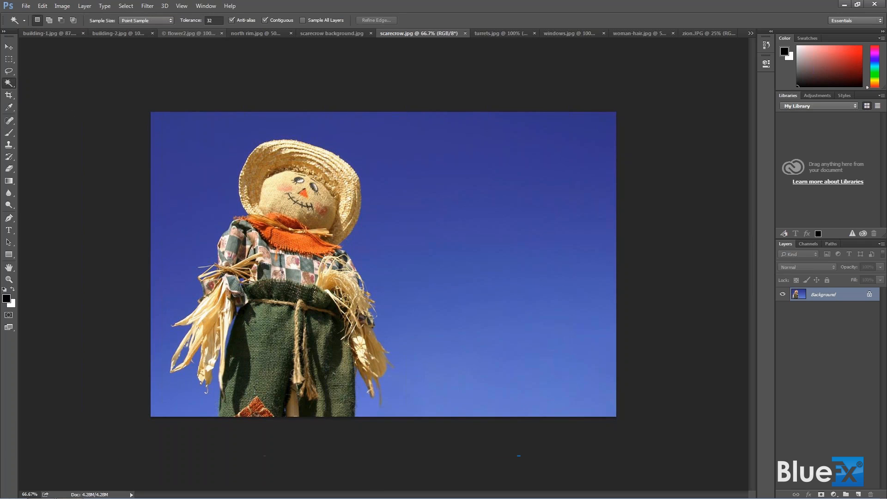
{"action": "left_click", "coordinate": [211, 19]}
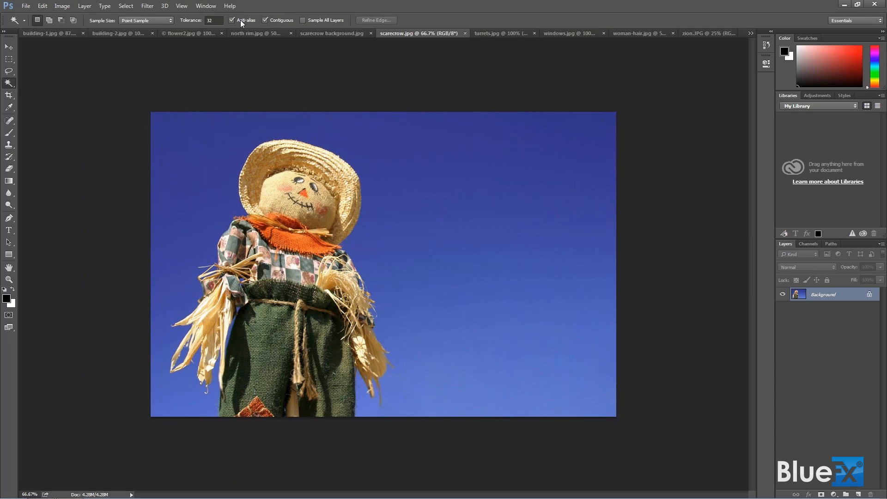
{"action": "left_click", "coordinate": [231, 20]}
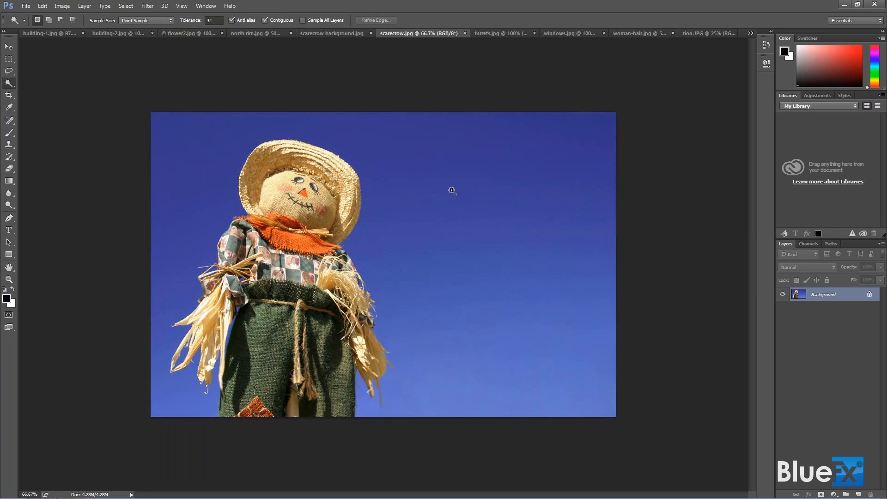
{"action": "mouse_move", "coordinate": [378, 130]}
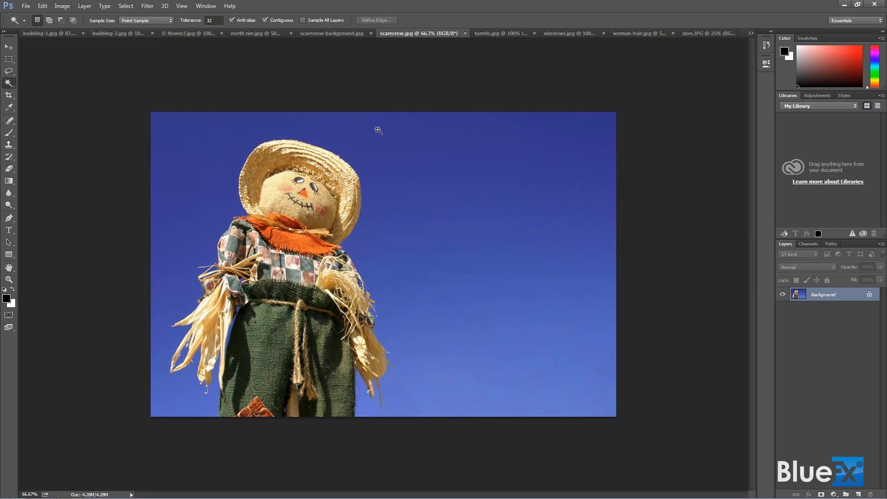
{"action": "mouse_move", "coordinate": [267, 24]}
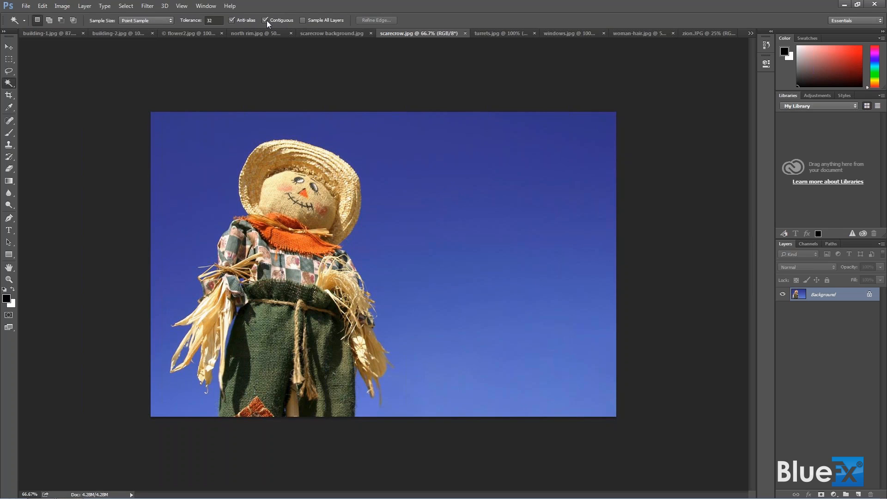
{"action": "mouse_move", "coordinate": [266, 20]}
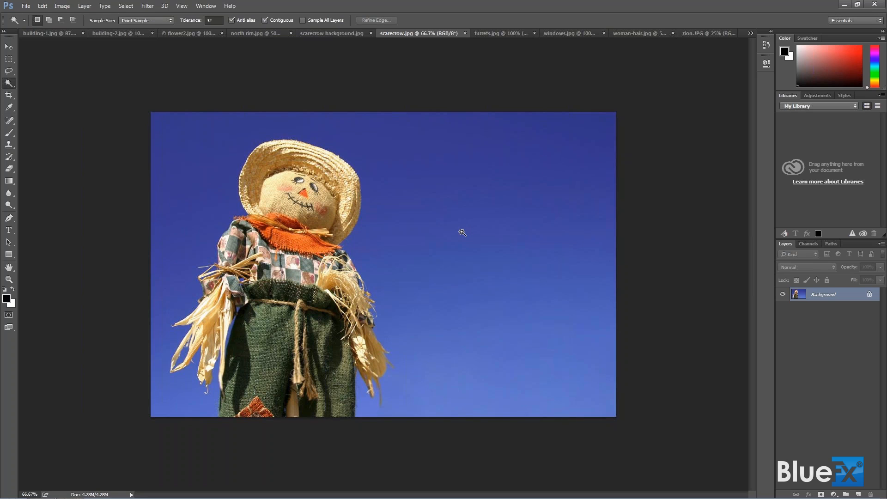
{"action": "mouse_move", "coordinate": [244, 131]}
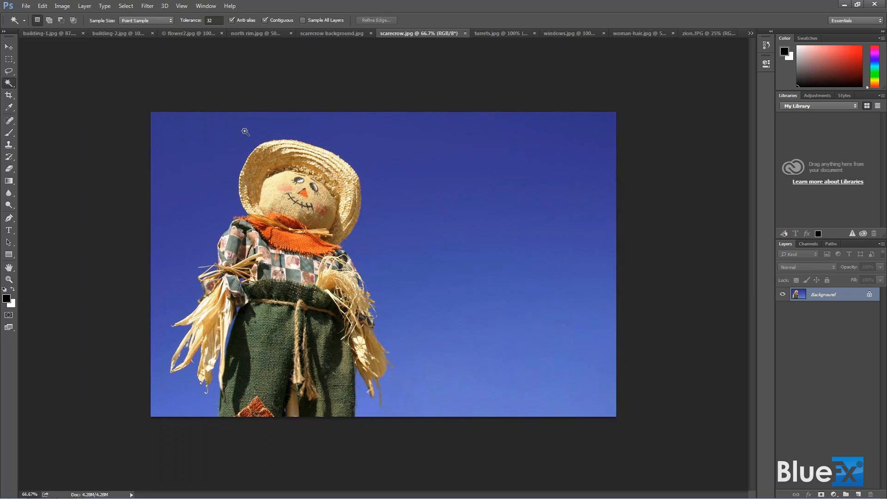
{"action": "mouse_move", "coordinate": [226, 339]}
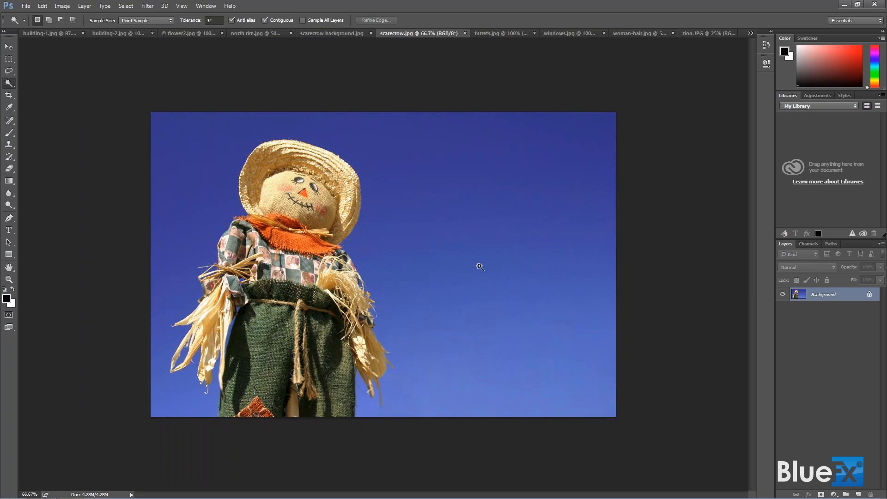
Step: Select the blue sky with the Magic Wand and invert to select the scarecrow
{"action": "left_click", "coordinate": [480, 266]}
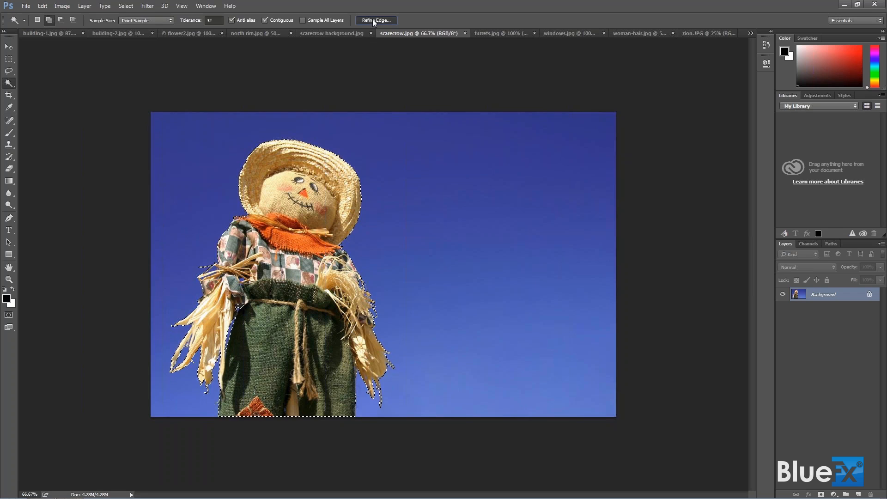
Step: Start Refine Edge on the scarecrow selection with the red Overlay preview mode
{"action": "left_click", "coordinate": [376, 21]}
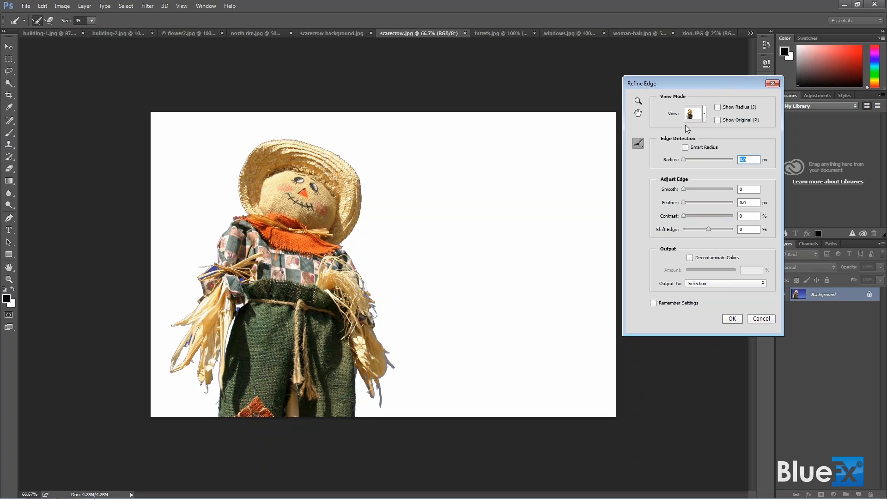
{"action": "left_click", "coordinate": [693, 112]}
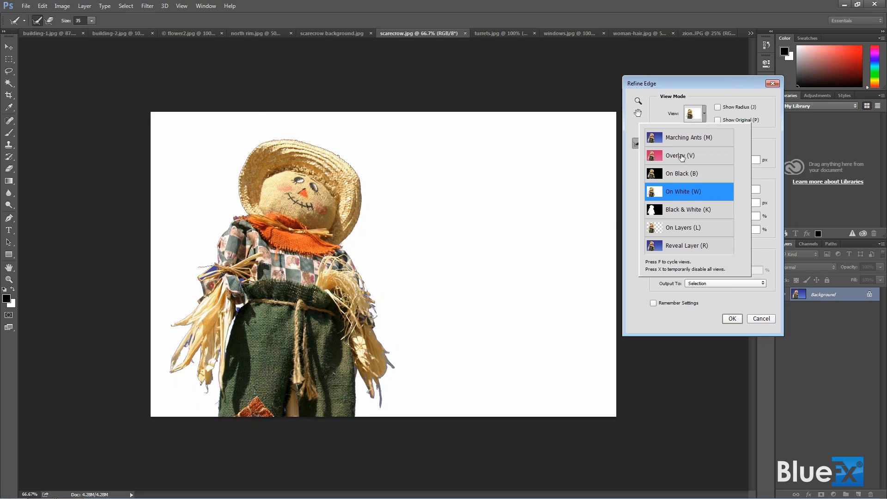
{"action": "left_click", "coordinate": [679, 155]}
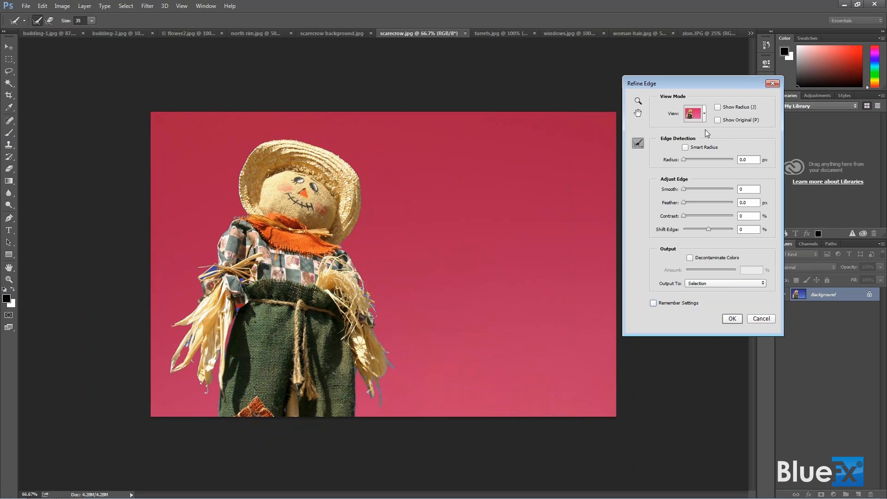
{"action": "mouse_move", "coordinate": [717, 137]}
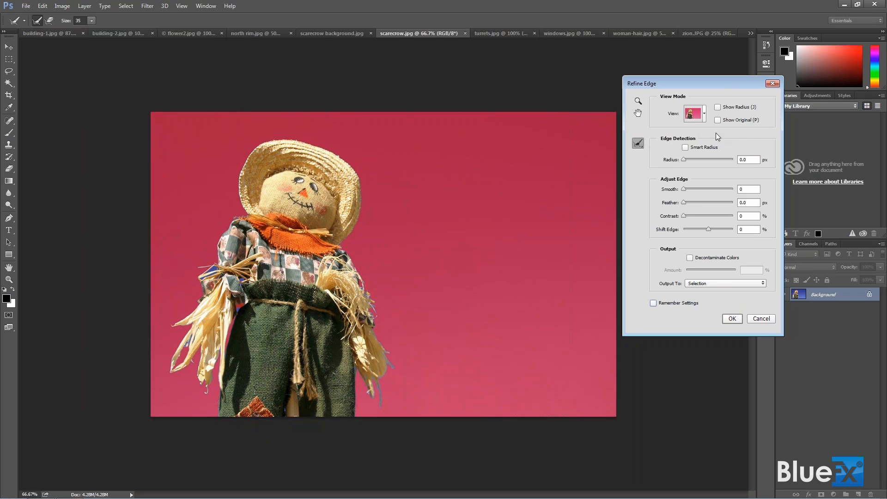
{"action": "mouse_move", "coordinate": [428, 341]}
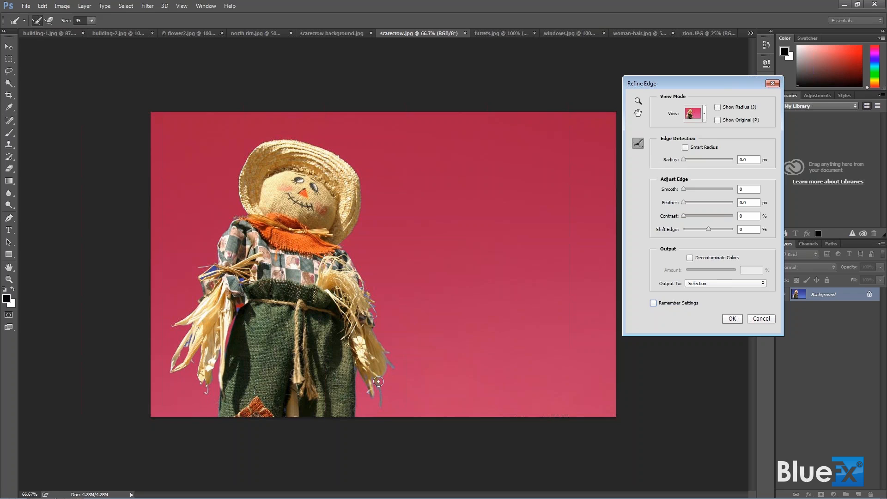
{"action": "mouse_move", "coordinate": [389, 367]}
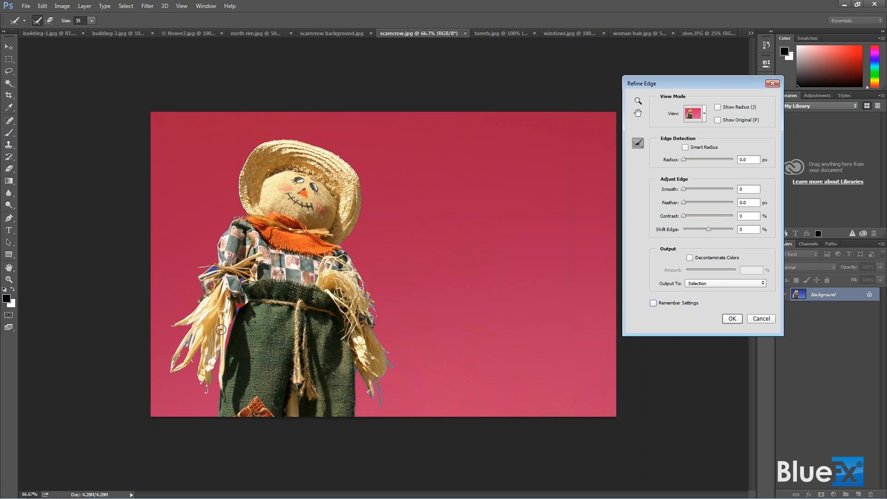
{"action": "mouse_move", "coordinate": [468, 265]}
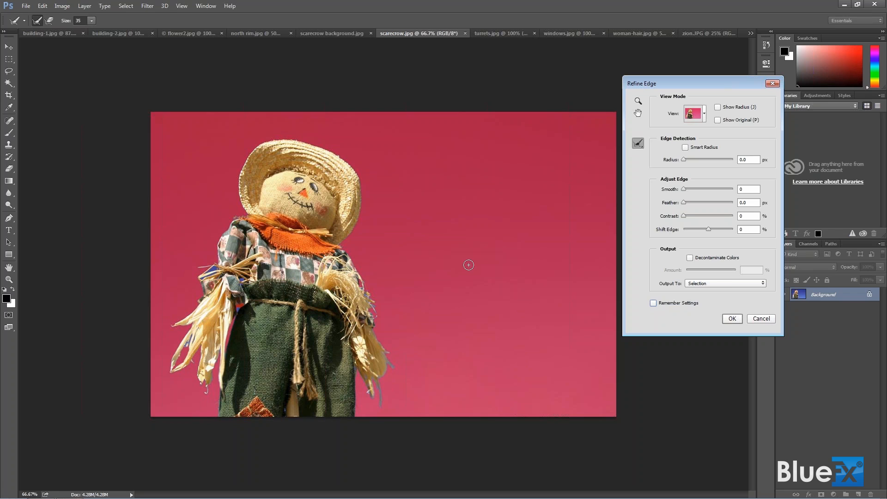
Step: Show the Refine Radius / Erase Refinements tool flyout in Refine Edge
{"action": "left_click", "coordinate": [636, 142]}
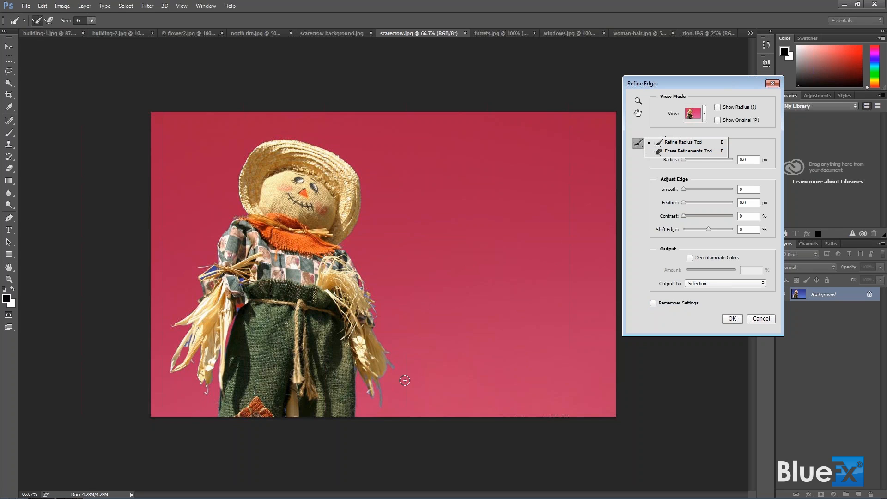
{"action": "mouse_move", "coordinate": [388, 362]}
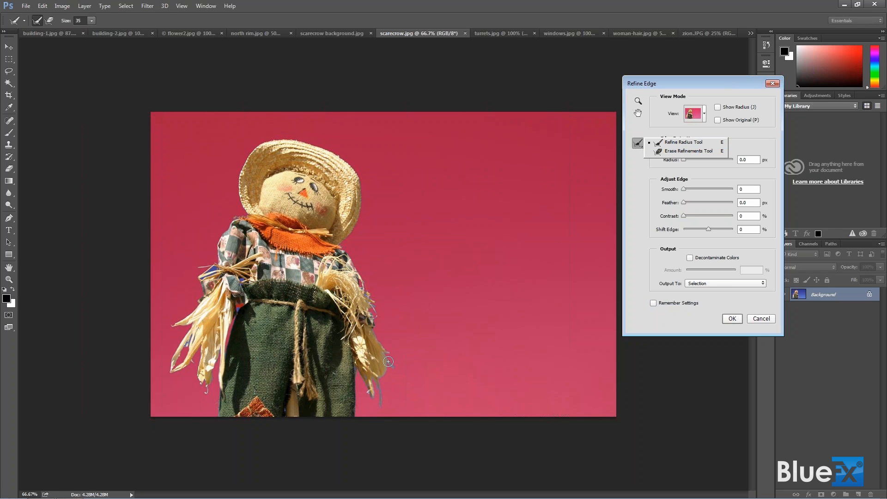
{"action": "mouse_move", "coordinate": [382, 361]}
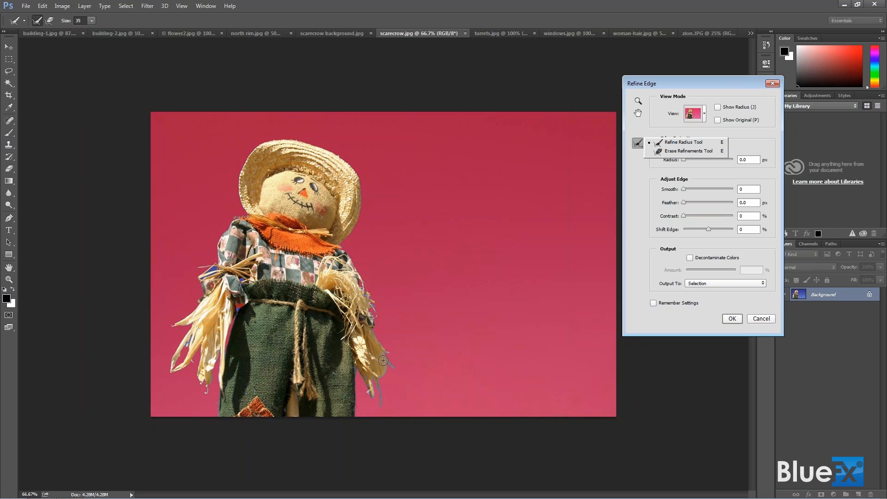
{"action": "mouse_move", "coordinate": [373, 307]}
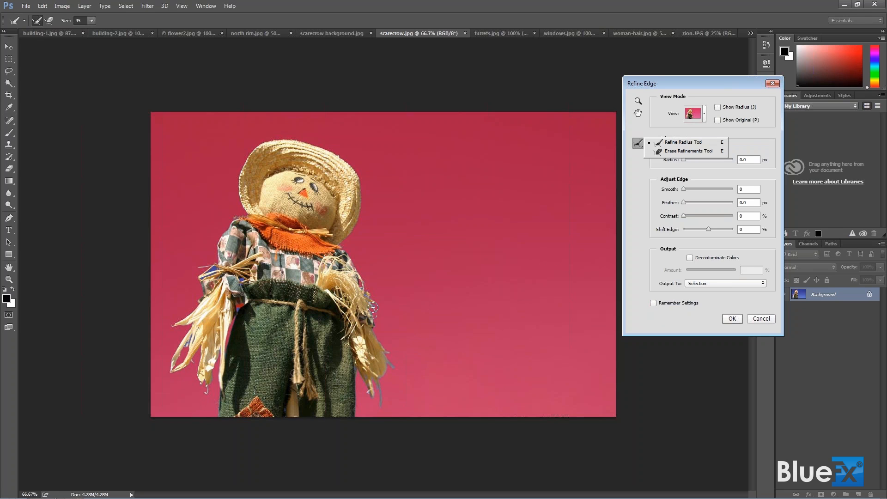
{"action": "mouse_move", "coordinate": [369, 310]}
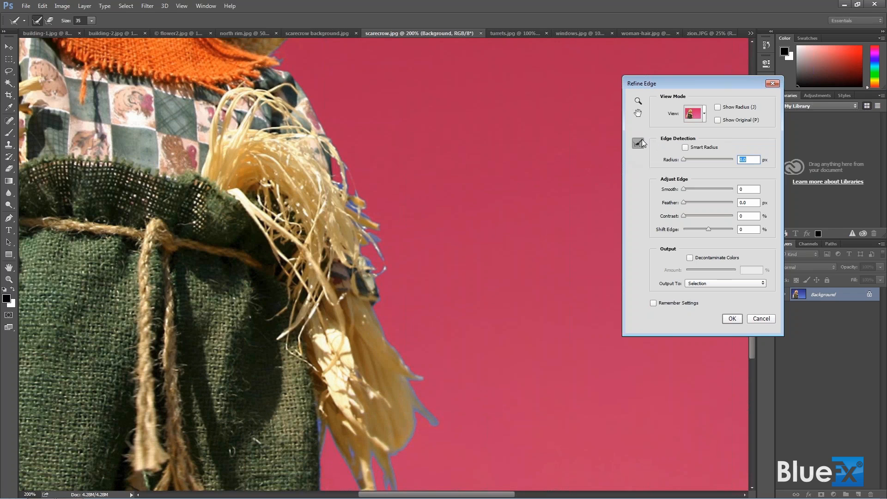
{"action": "mouse_move", "coordinate": [638, 146]}
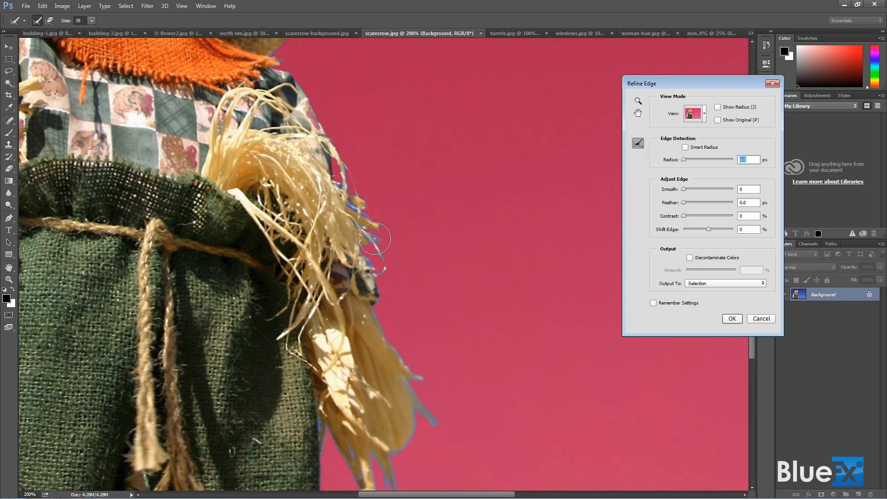
{"action": "mouse_move", "coordinate": [412, 216]}
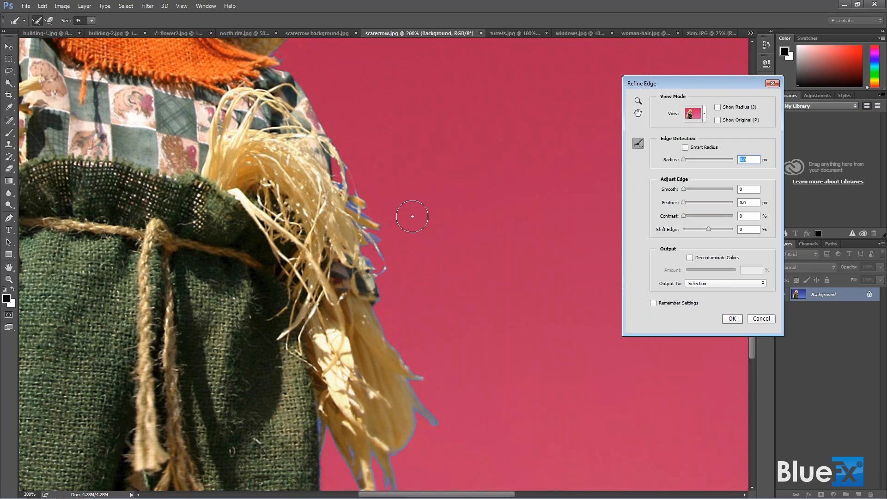
Step: Paint the Refine Radius brush along the wispy straw strands on the right side
{"action": "left_click", "coordinate": [412, 216]}
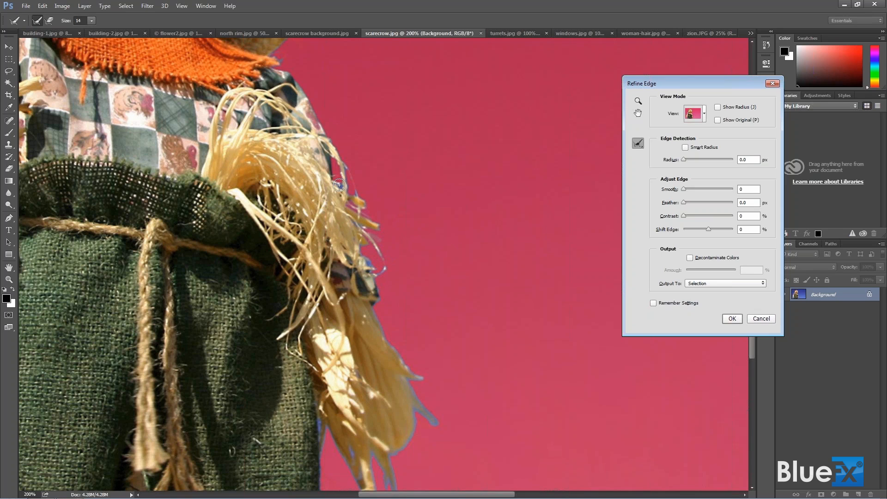
{"action": "mouse_move", "coordinate": [346, 165]}
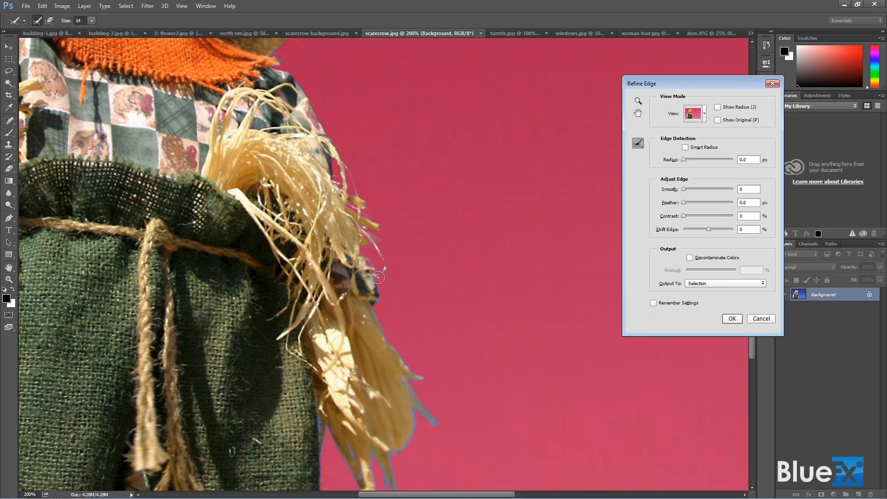
{"action": "mouse_move", "coordinate": [437, 392]}
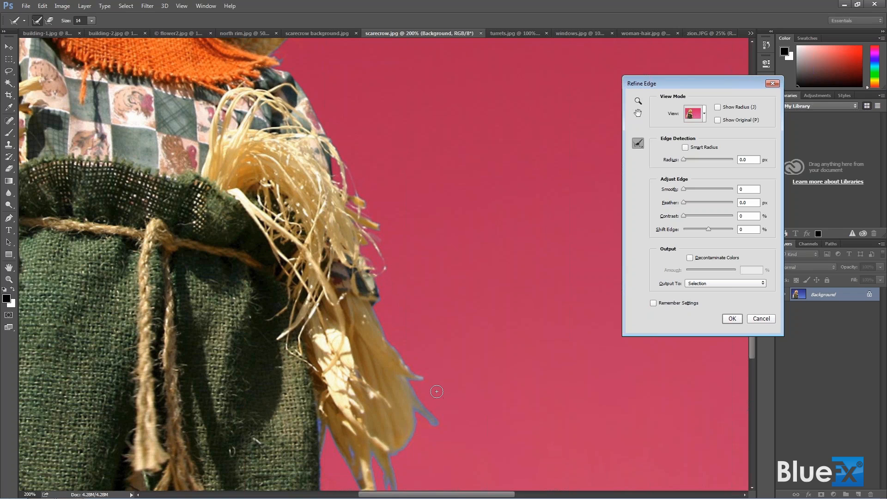
{"action": "mouse_move", "coordinate": [369, 319]}
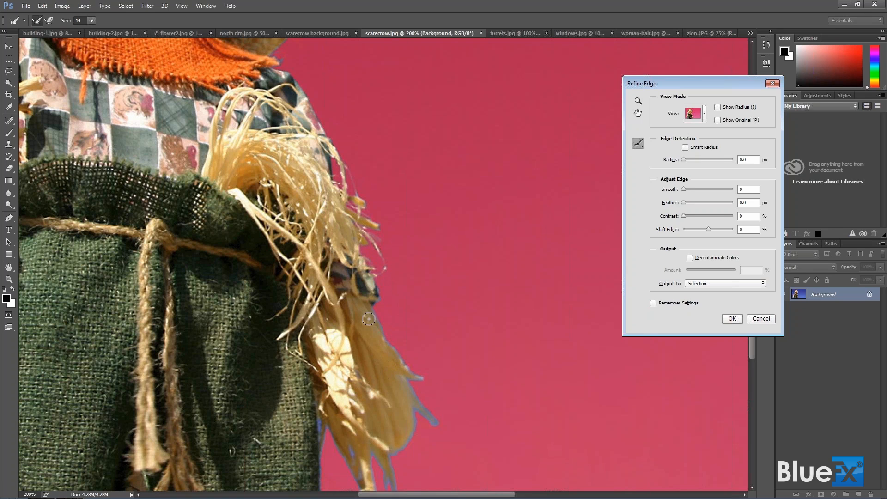
{"action": "left_click_drag", "start_coordinate": [369, 318], "coordinate": [396, 358]}
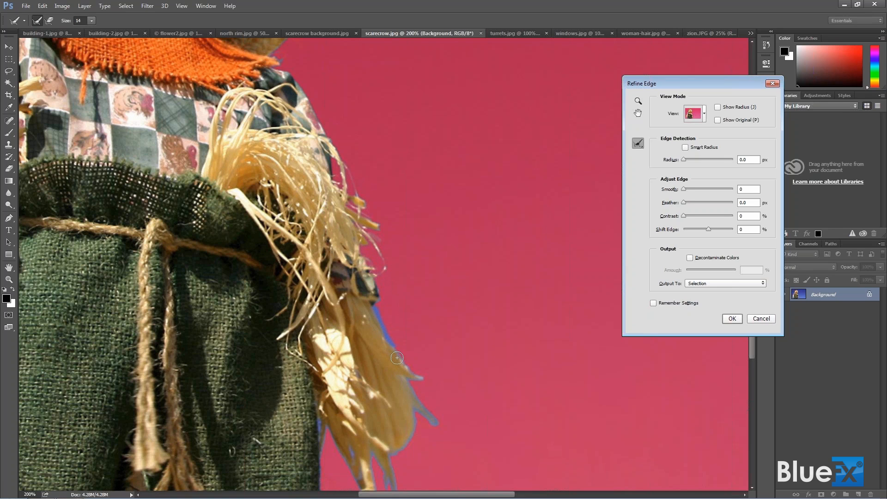
{"action": "left_click_drag", "start_coordinate": [396, 358], "coordinate": [418, 386]}
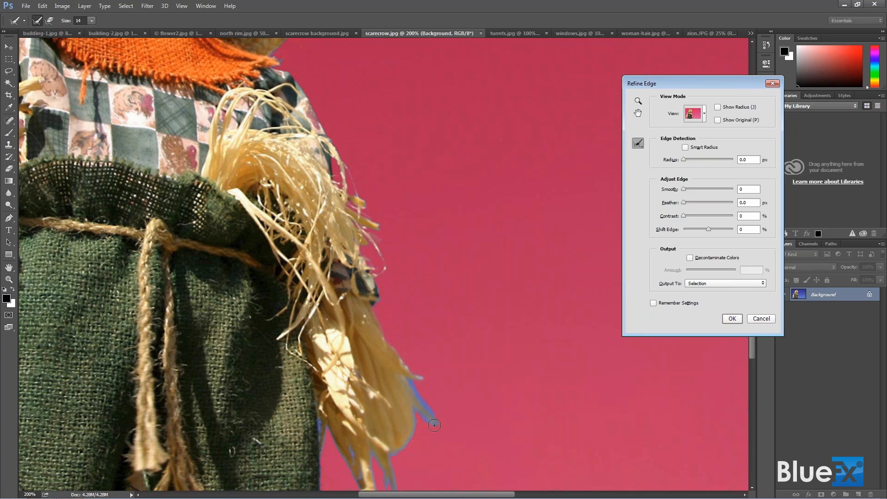
{"action": "mouse_move", "coordinate": [415, 419]}
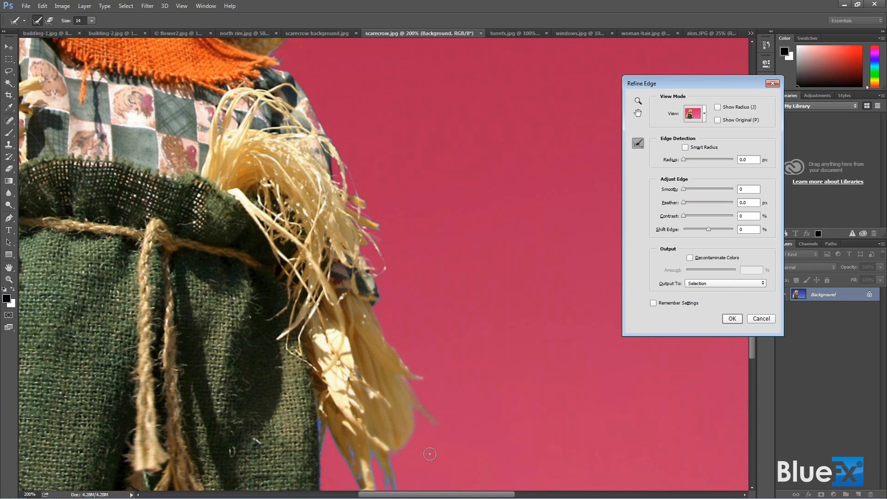
{"action": "mouse_move", "coordinate": [385, 421]}
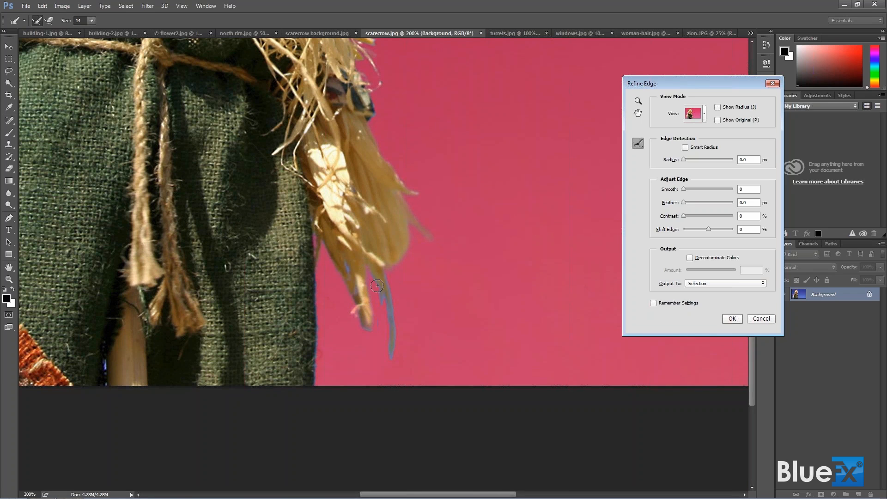
Step: Refine the edge over the lowest straw strands at the scarecrow's bottom
{"action": "left_click_drag", "start_coordinate": [377, 286], "coordinate": [386, 321]}
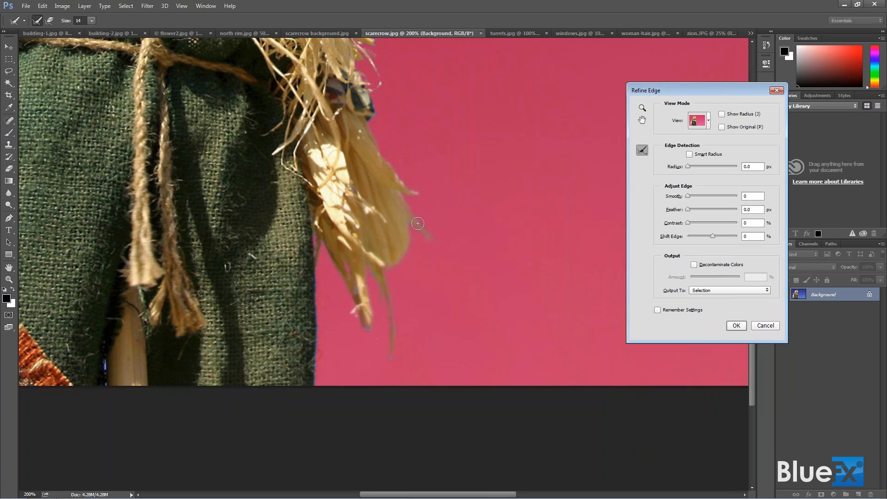
{"action": "mouse_move", "coordinate": [367, 328]}
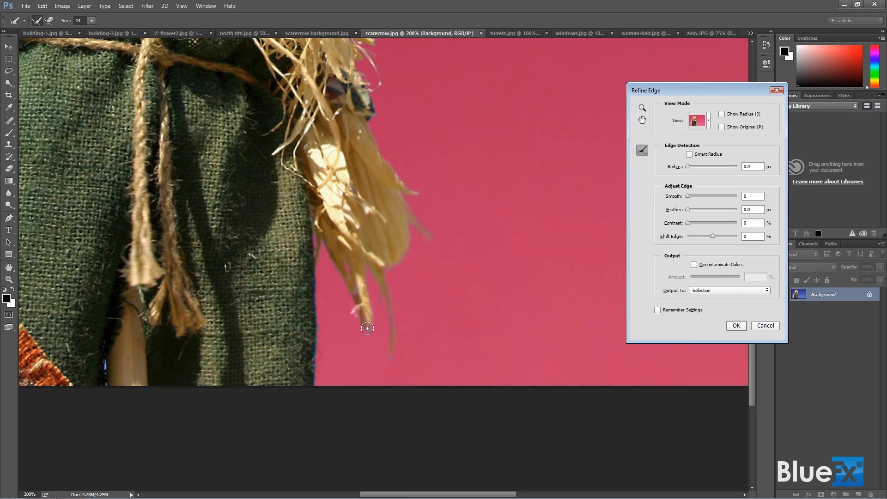
{"action": "mouse_move", "coordinate": [308, 294]}
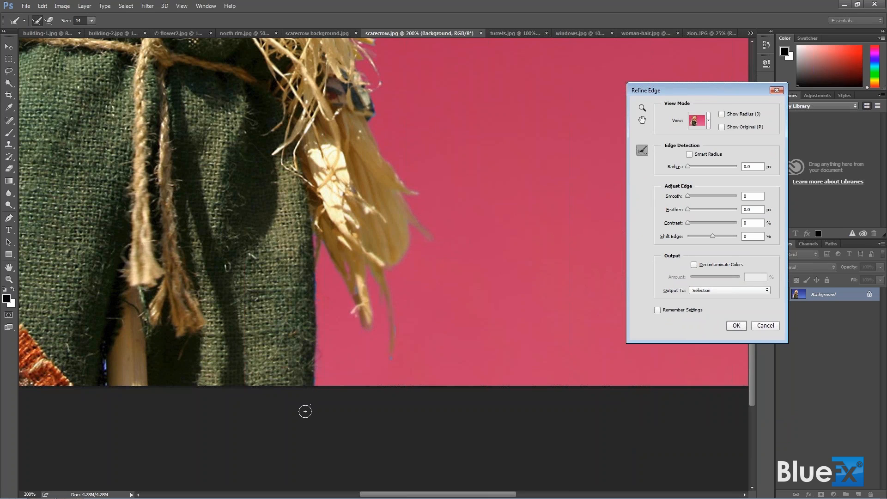
{"action": "mouse_move", "coordinate": [128, 336]}
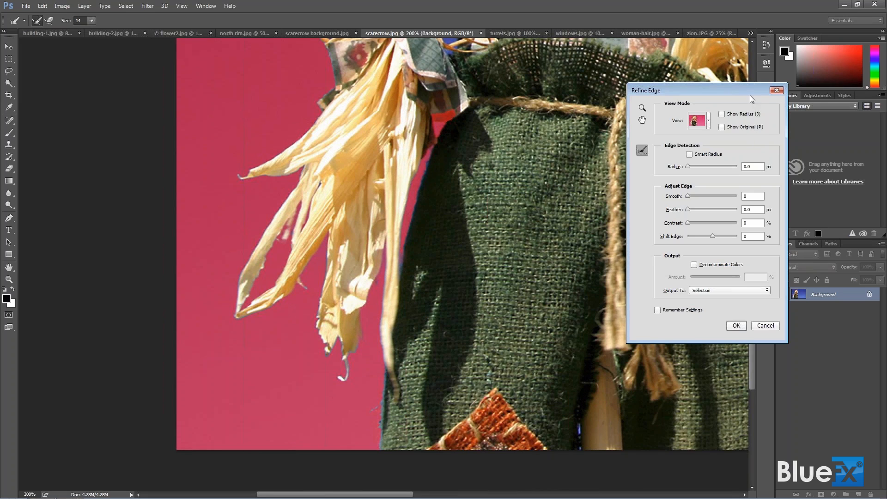
{"action": "mouse_move", "coordinate": [654, 132]}
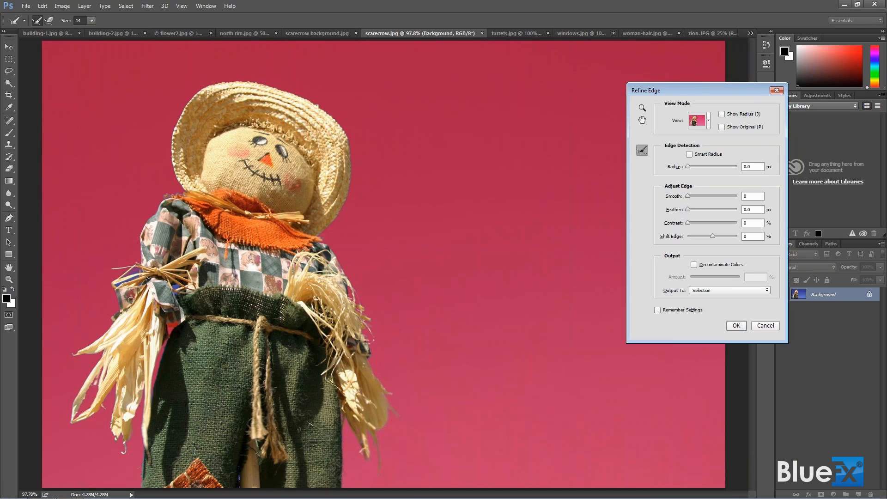
{"action": "mouse_move", "coordinate": [273, 324]}
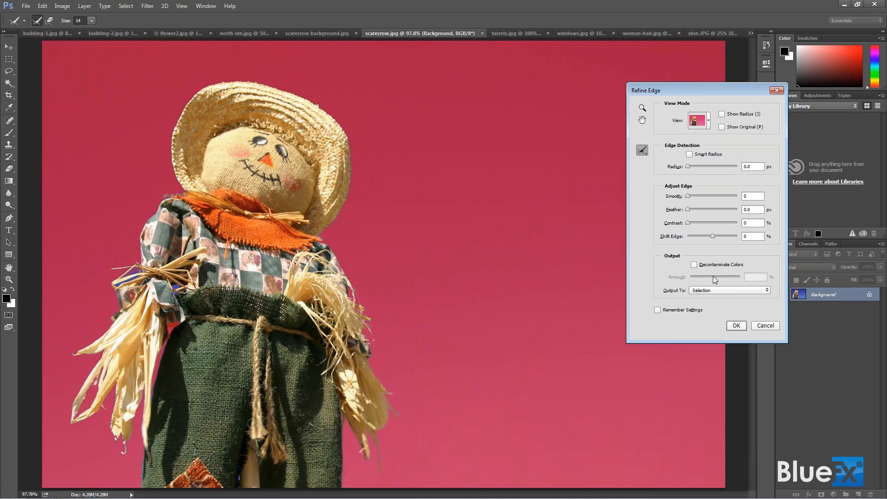
{"action": "mouse_move", "coordinate": [696, 229]}
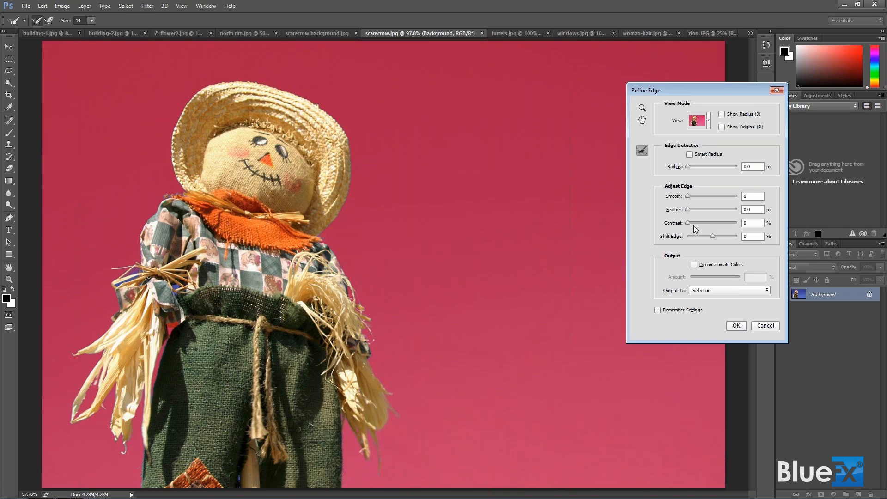
{"action": "mouse_move", "coordinate": [694, 226]}
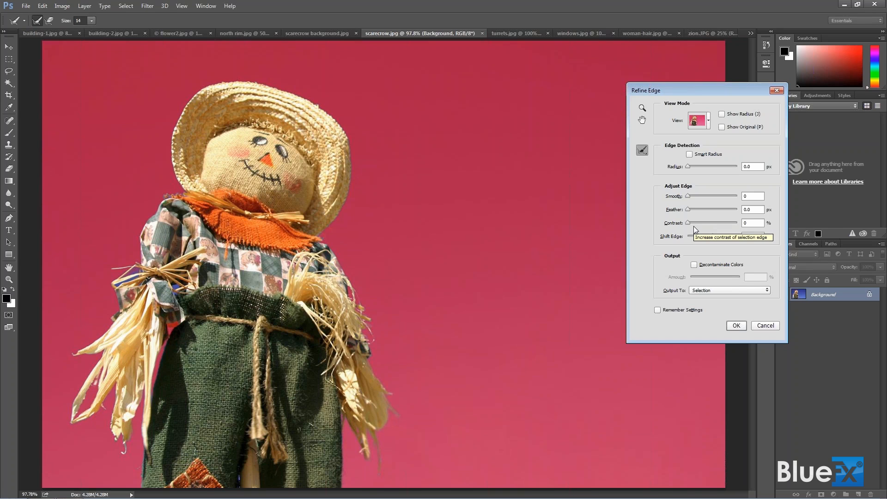
{"action": "mouse_move", "coordinate": [764, 296]}
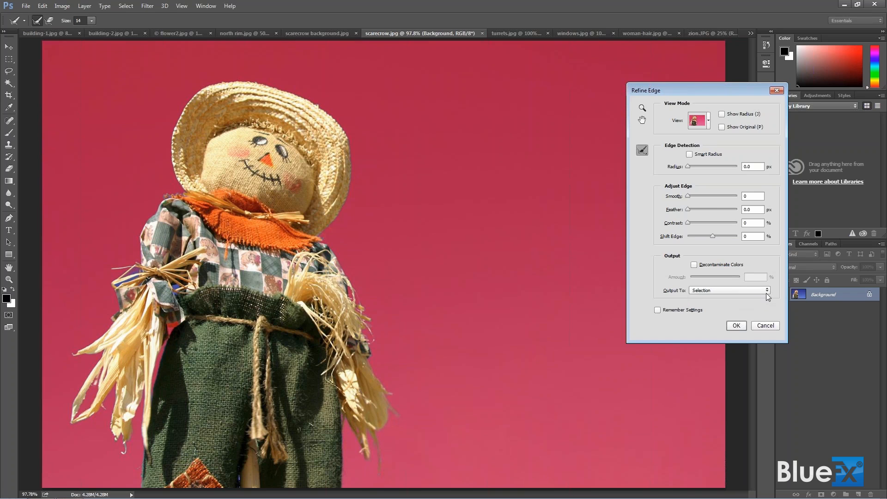
Step: Output the cut-out to a New Layer with Layer Mask and confirm with OK
{"action": "left_click", "coordinate": [729, 290]}
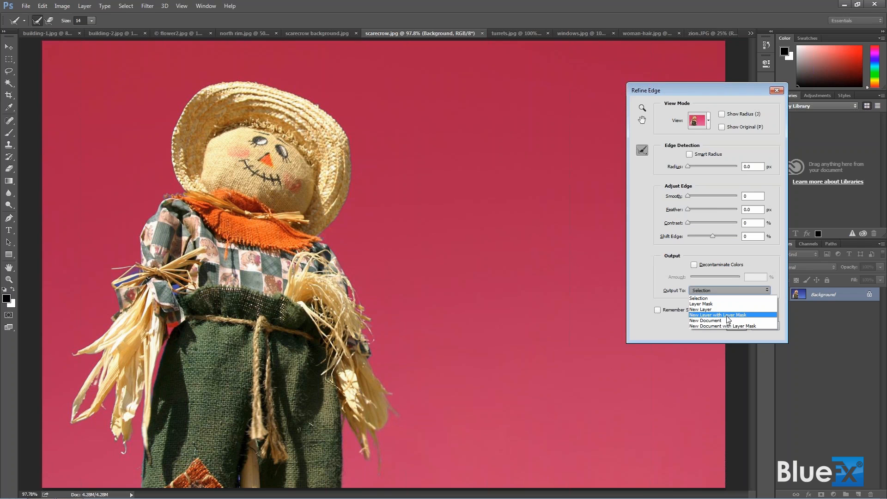
{"action": "left_click", "coordinate": [719, 314]}
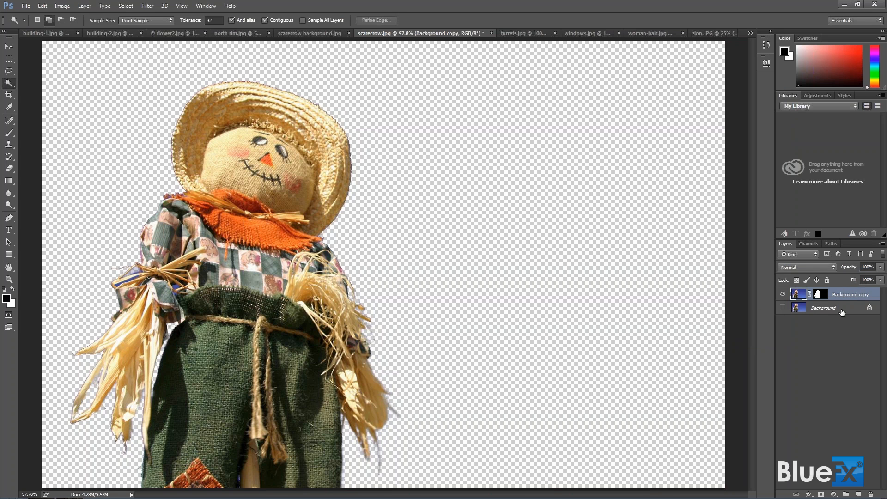
{"action": "left_click", "coordinate": [784, 308]}
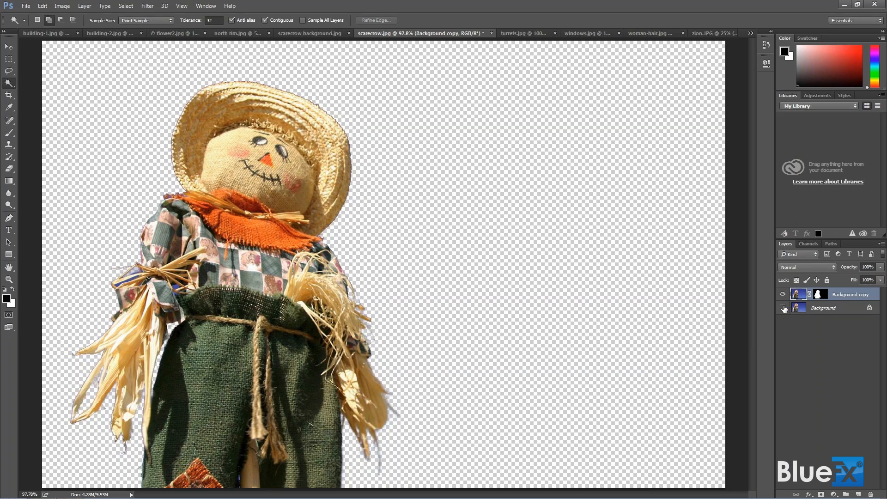